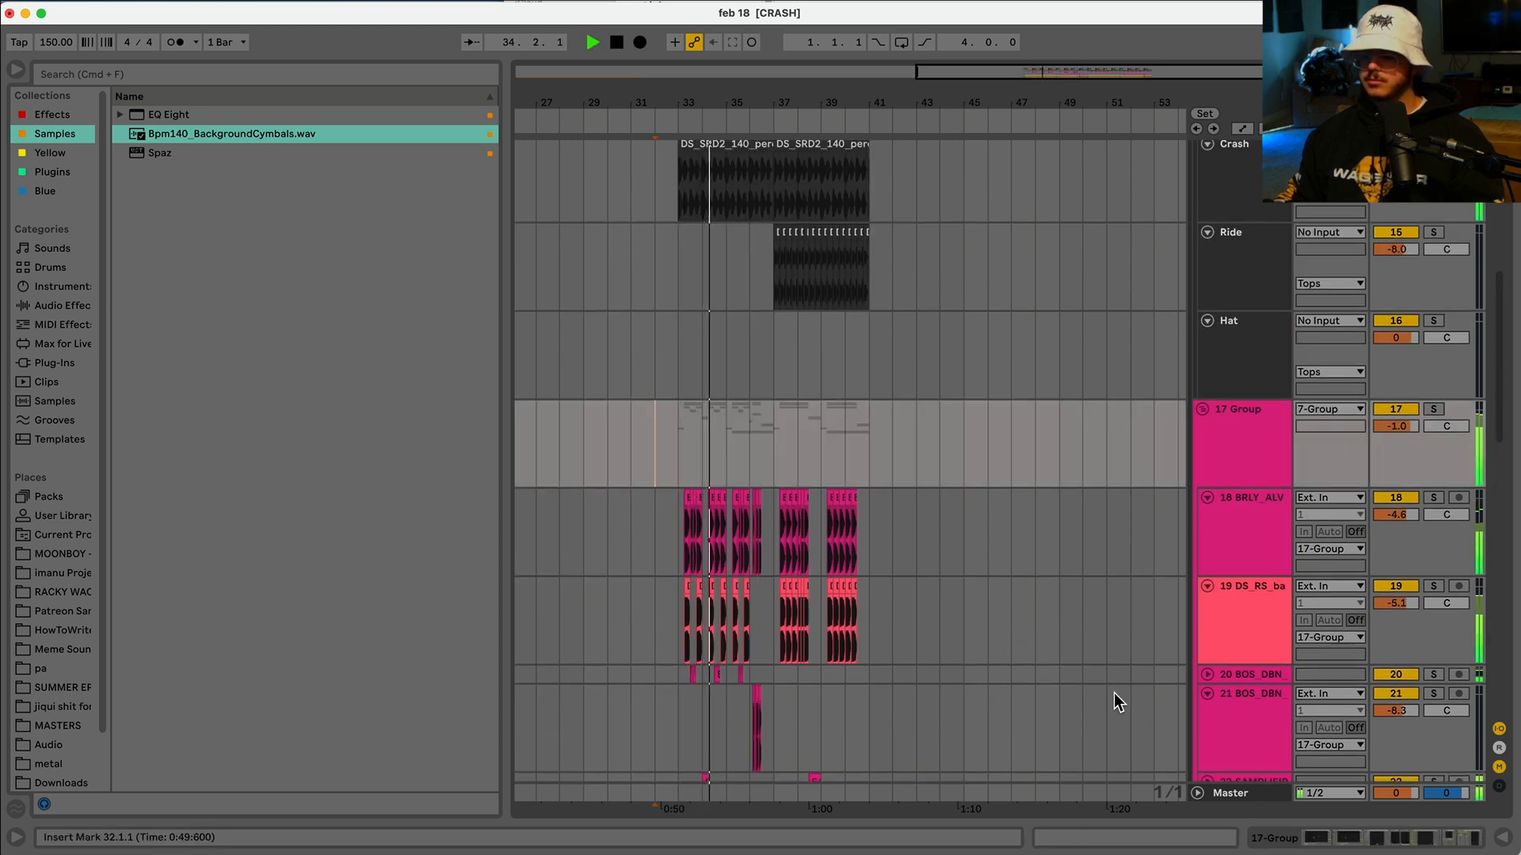
Step: Load the 'trance' Live Set at 145 BPM in place of the feb 18 set
scroll("down", 3)
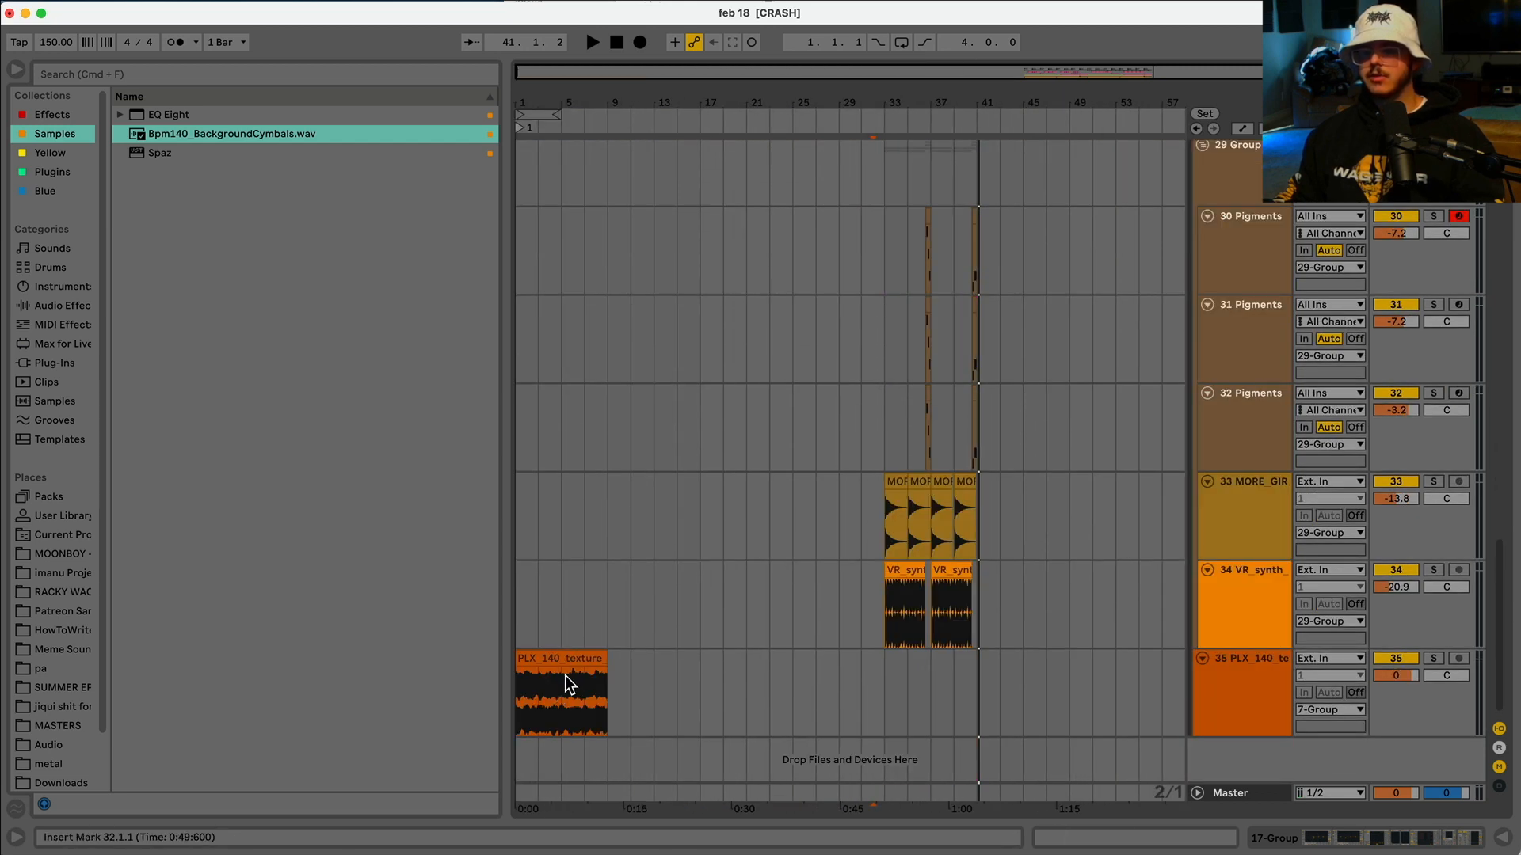
mouse_move(693, 710)
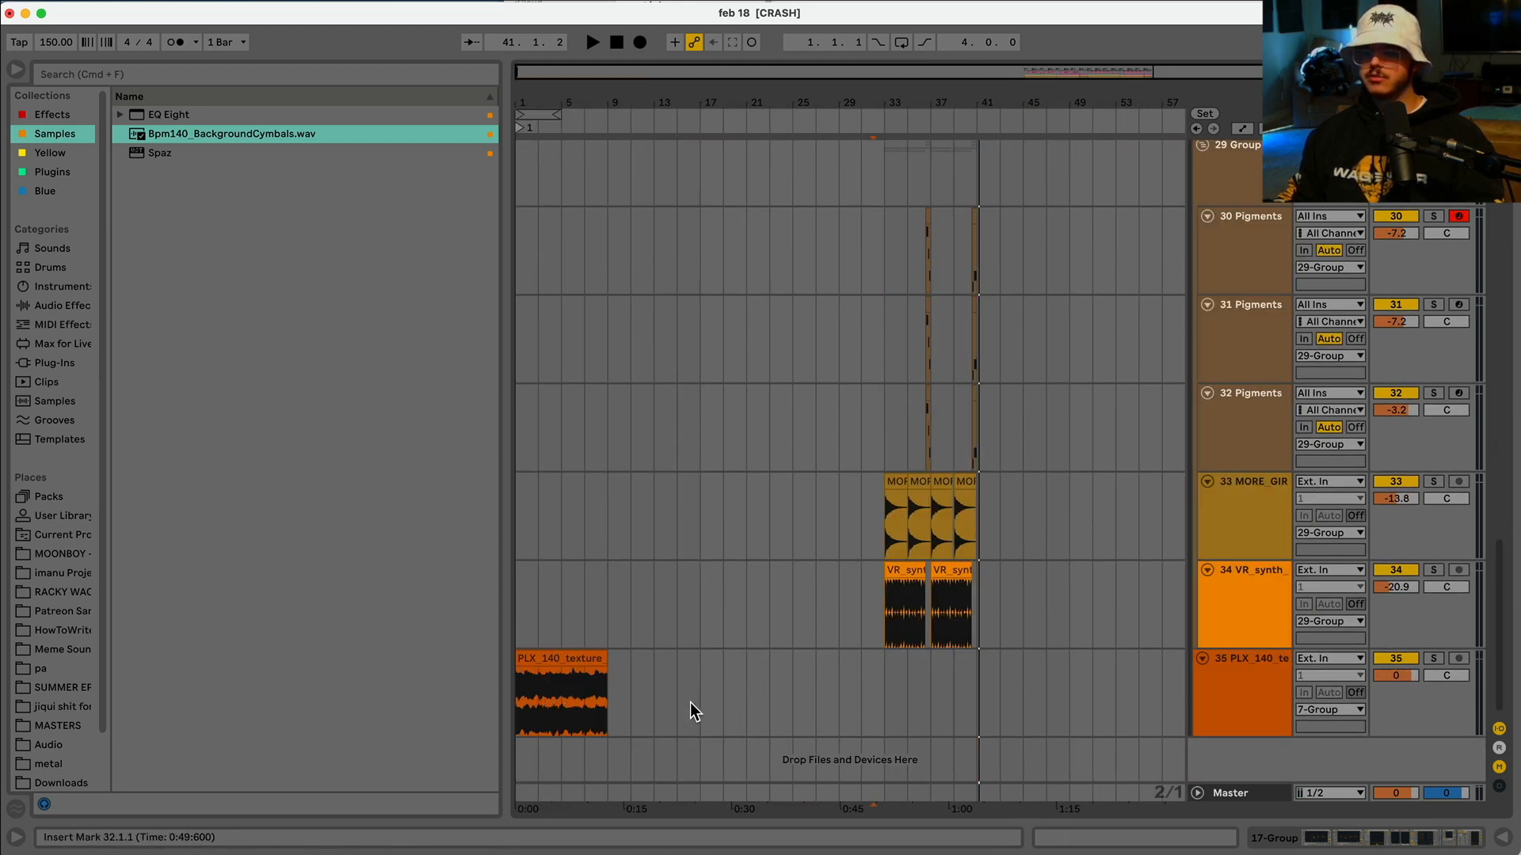
left_click_drag(703, 694, 883, 694)
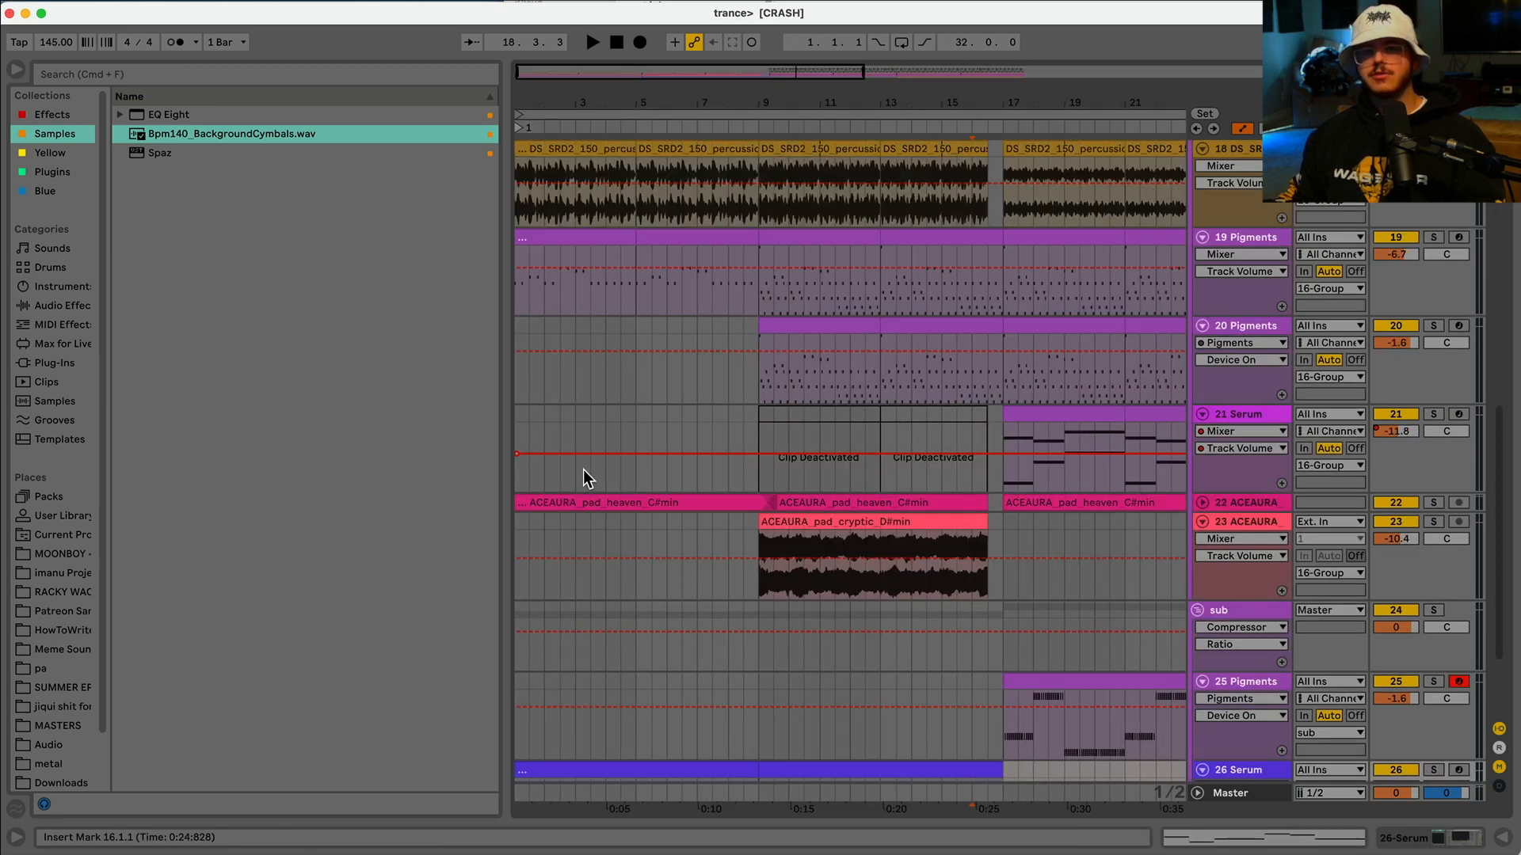
scroll("down", 3)
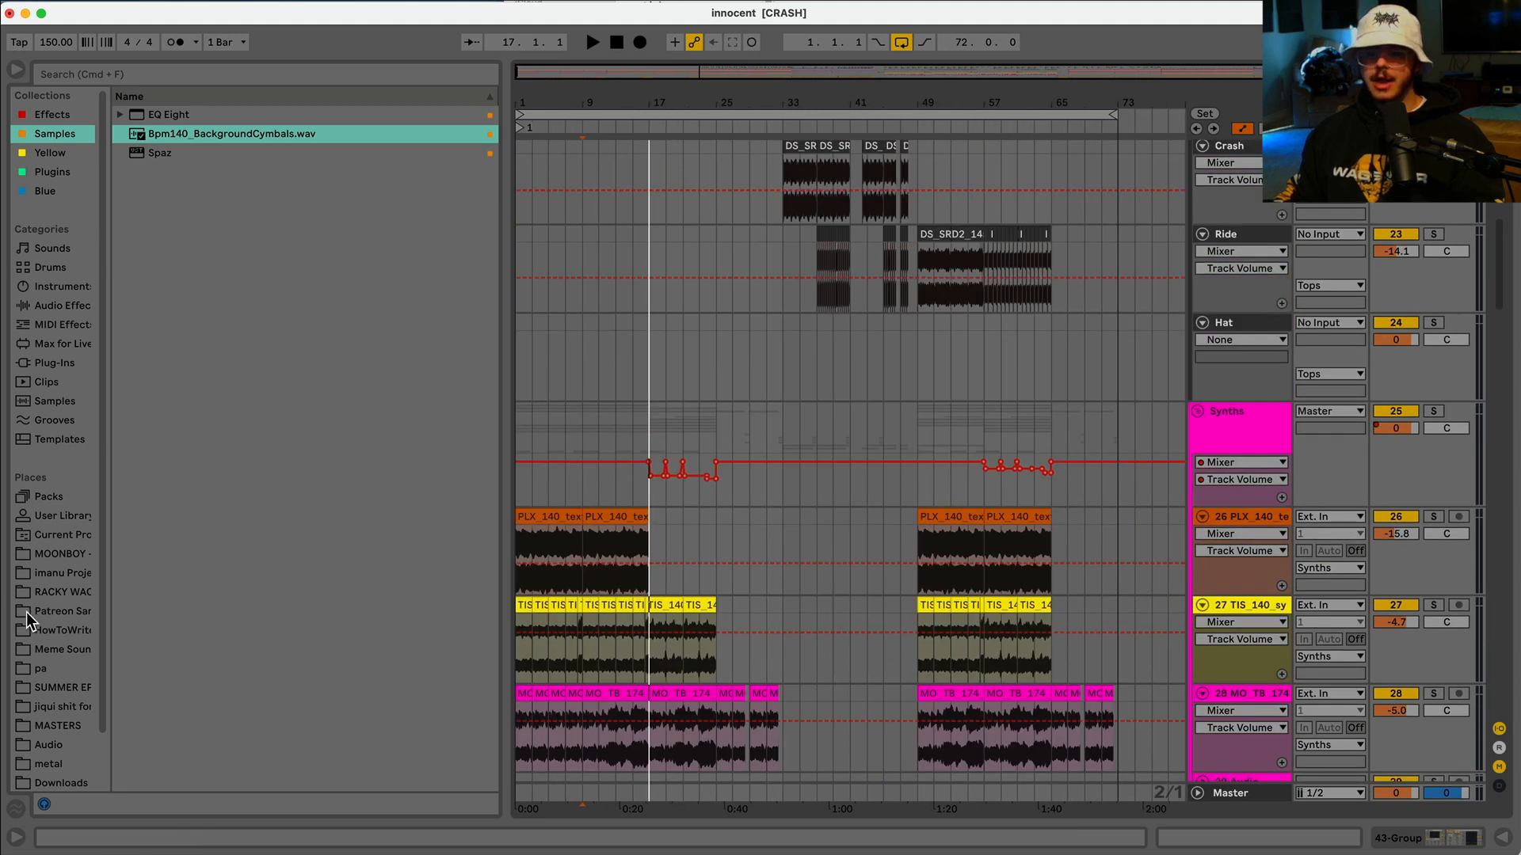
Step: List the saved projects inside the 'pa' folder under Places in the browser
left_click(38, 669)
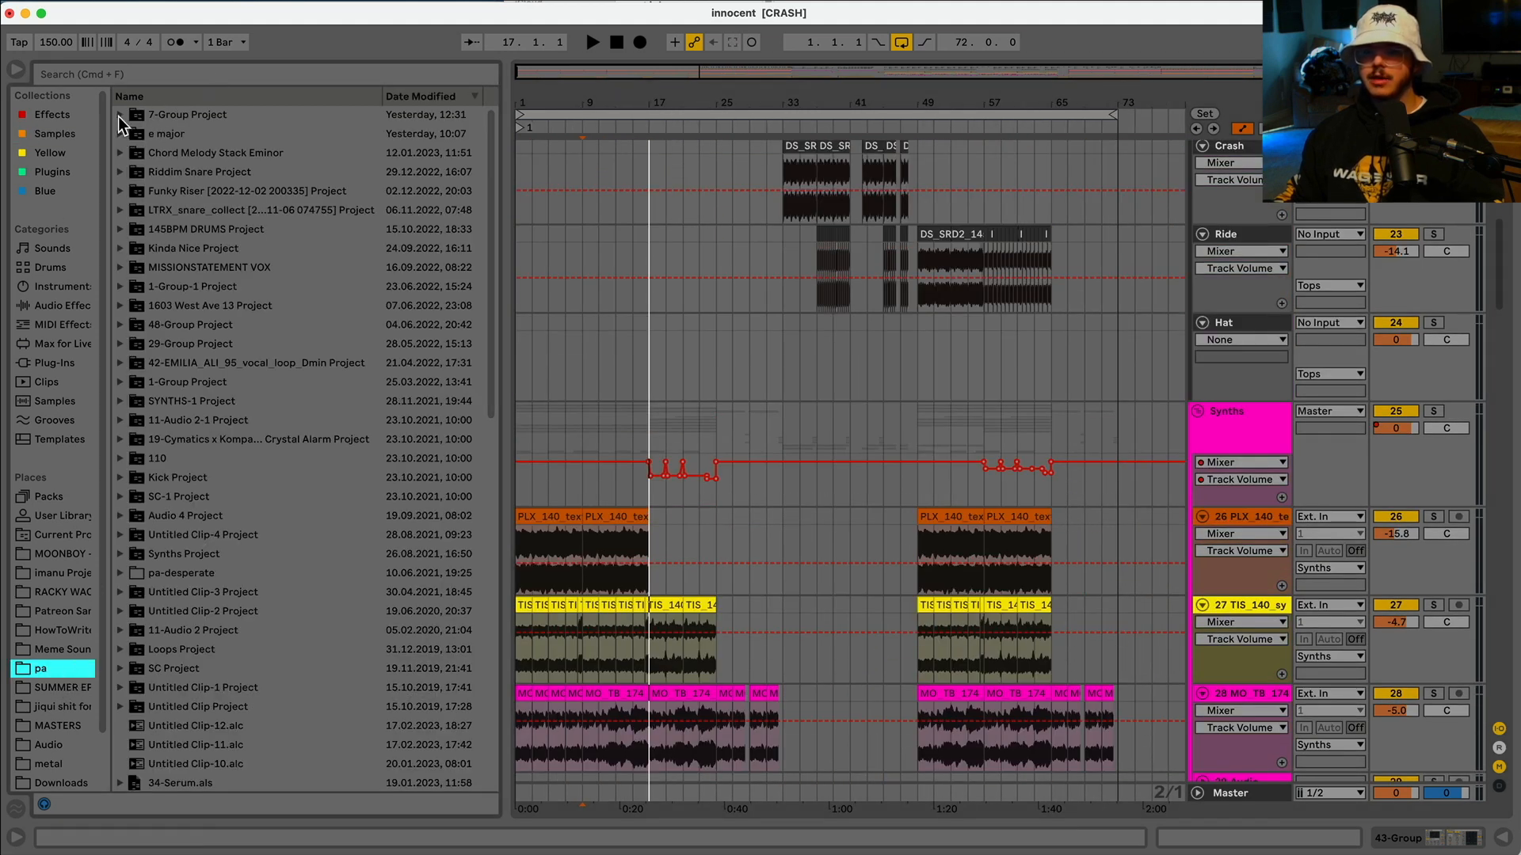